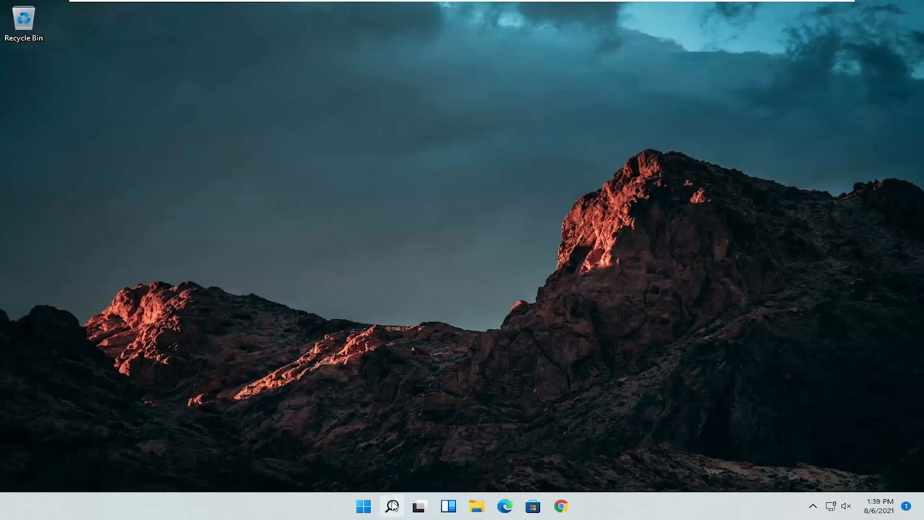
- Open Control Panel and list all its items as large icons
{"action": "left_click", "coordinate": [392, 505]}
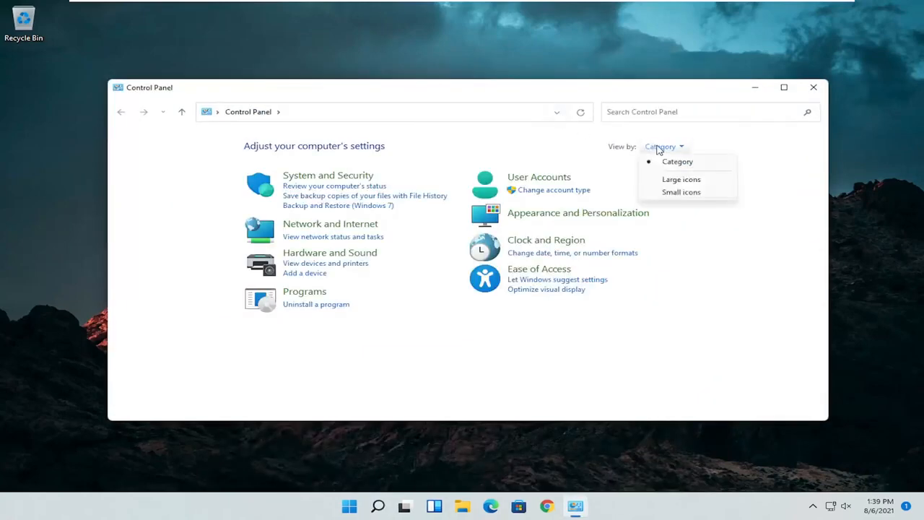
{"action": "left_click", "coordinate": [680, 179]}
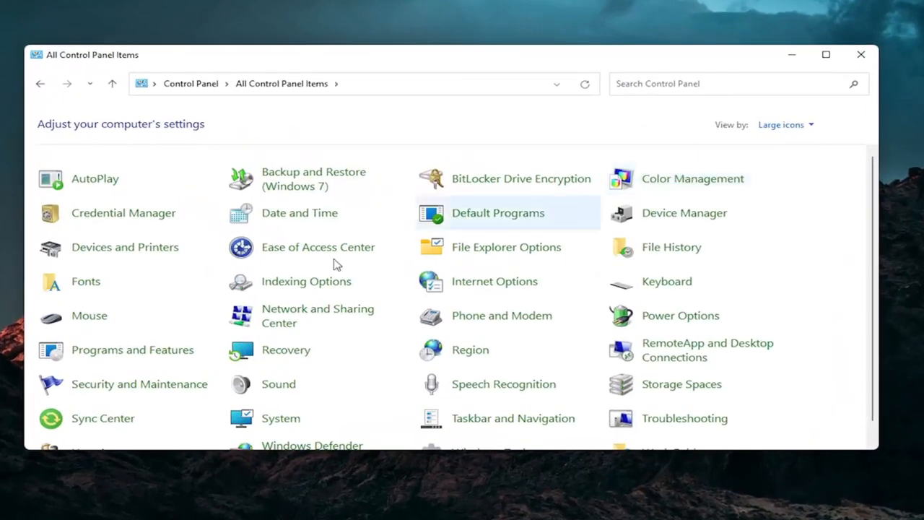
{"action": "mouse_move", "coordinate": [89, 316]}
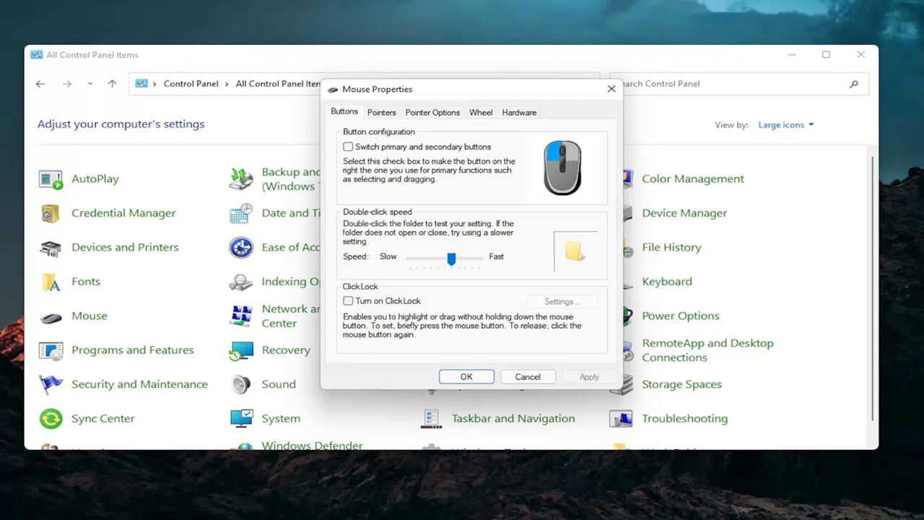
{"action": "mouse_move", "coordinate": [650, 146]}
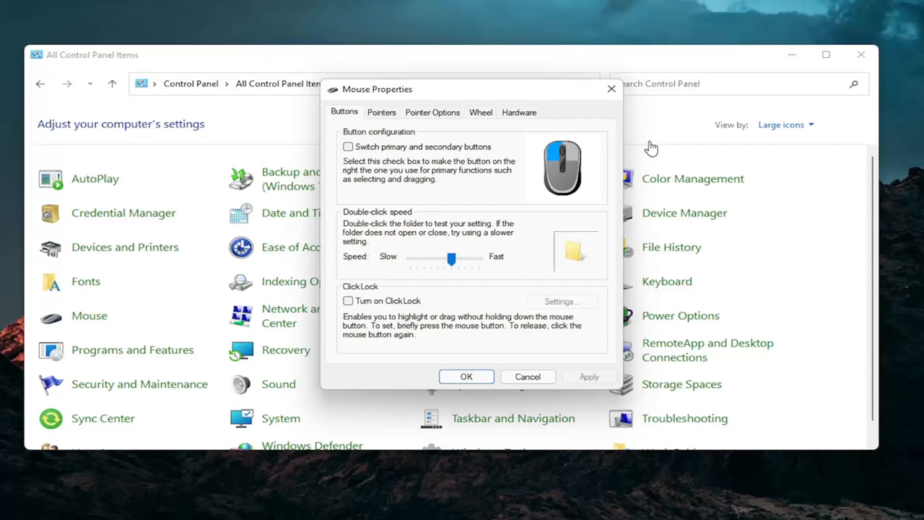
{"action": "mouse_move", "coordinate": [563, 115]}
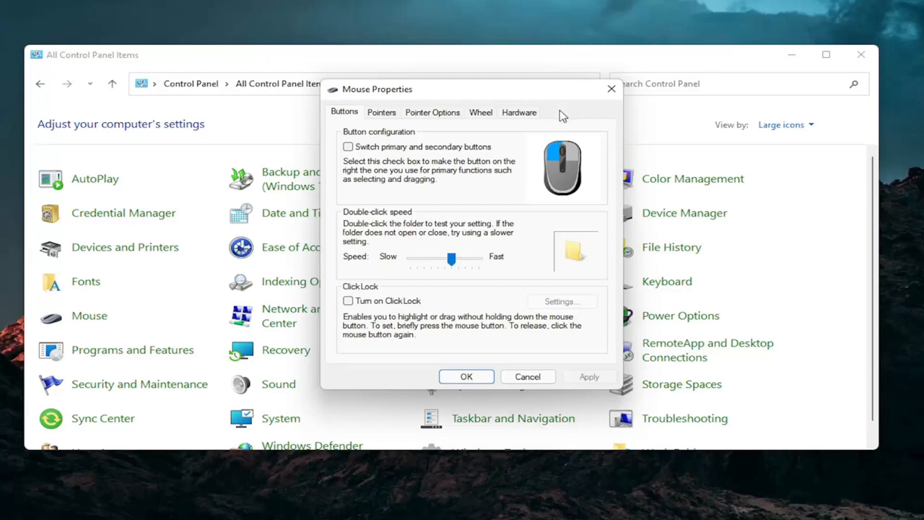
{"action": "mouse_move", "coordinate": [581, 119]}
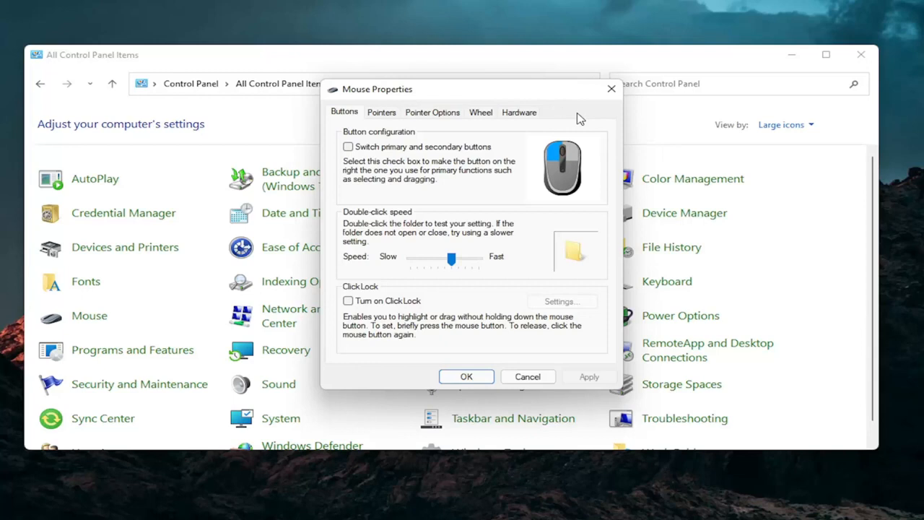
{"action": "mouse_move", "coordinate": [402, 166]}
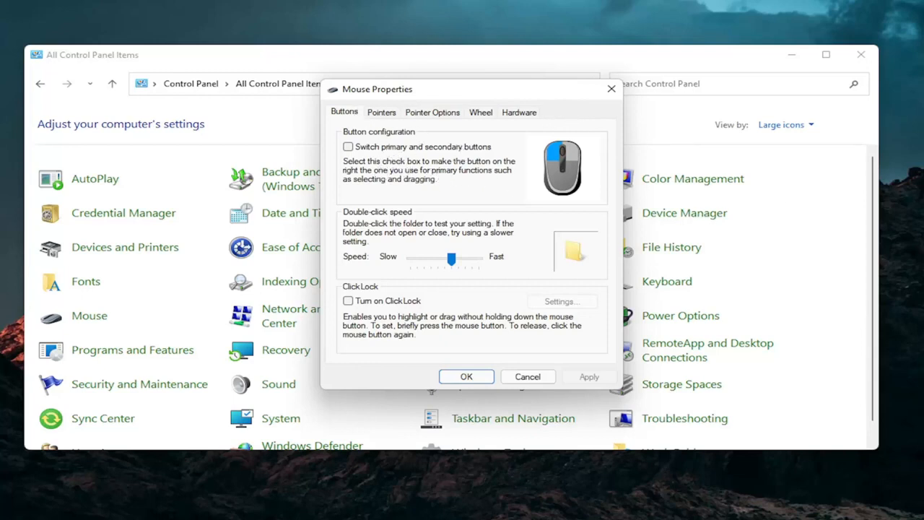
{"action": "mouse_move", "coordinate": [403, 200]}
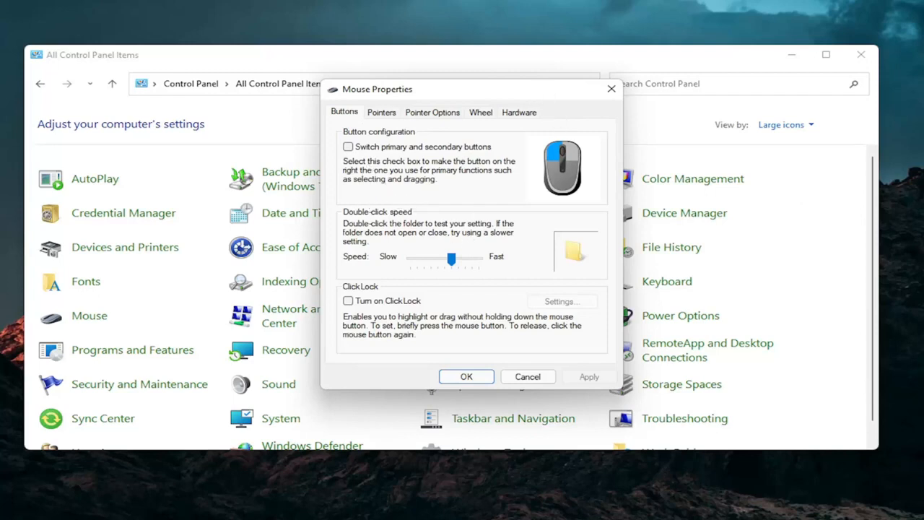
{"action": "mouse_move", "coordinate": [550, 134]}
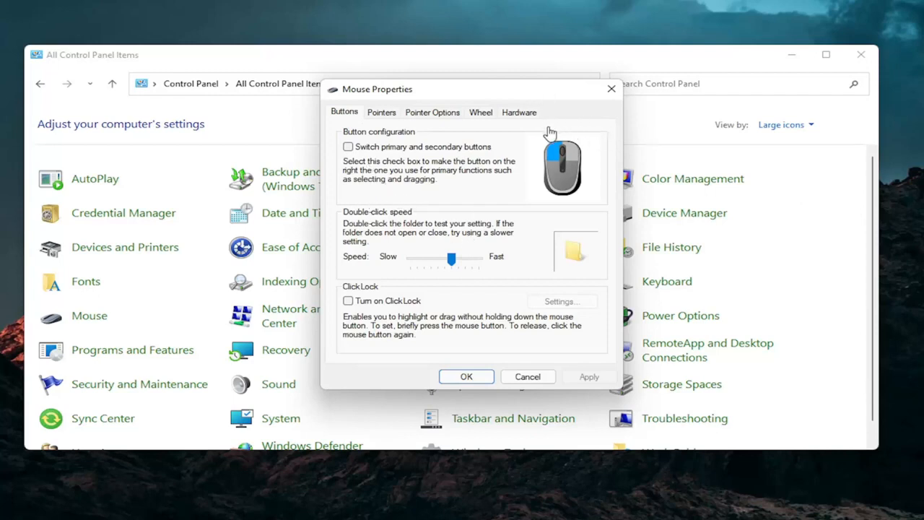
{"action": "mouse_move", "coordinate": [551, 133]}
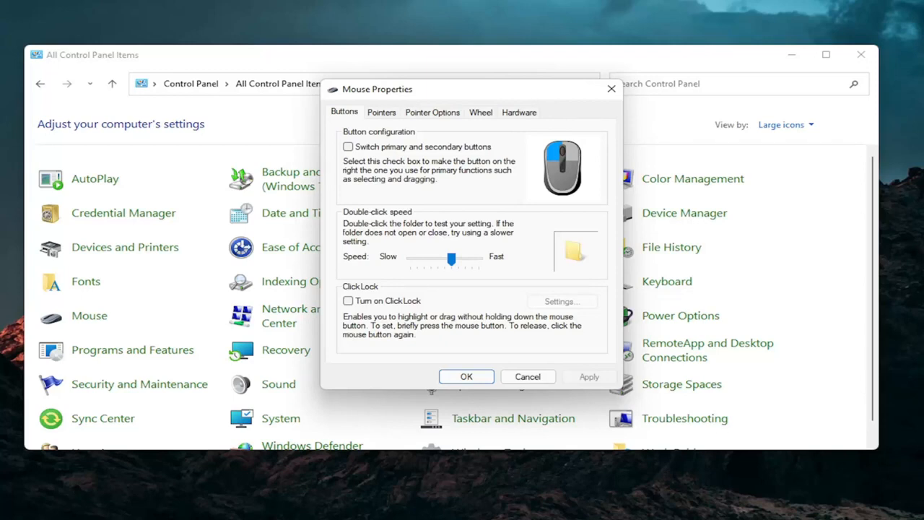
{"action": "mouse_move", "coordinate": [830, 69]}
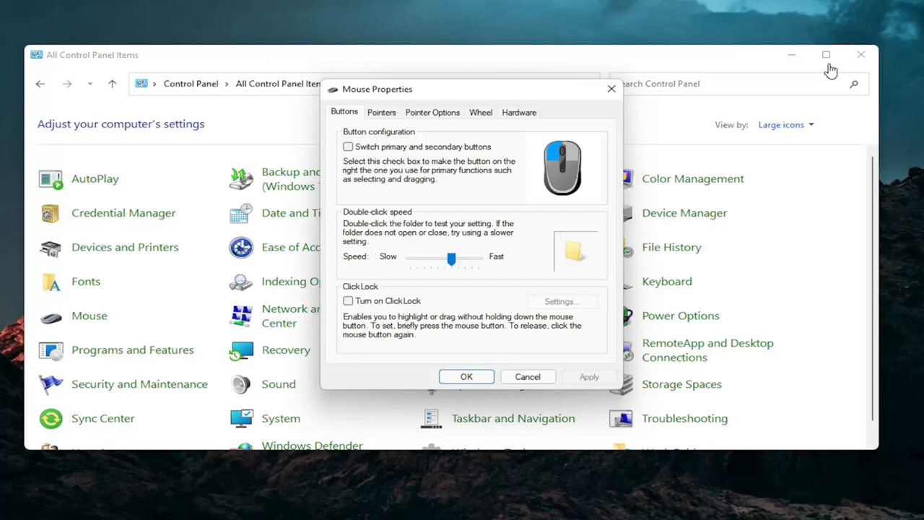
- Search for 'device manager' and open Device Manager with the mice category expanded
{"action": "left_click", "coordinate": [392, 505]}
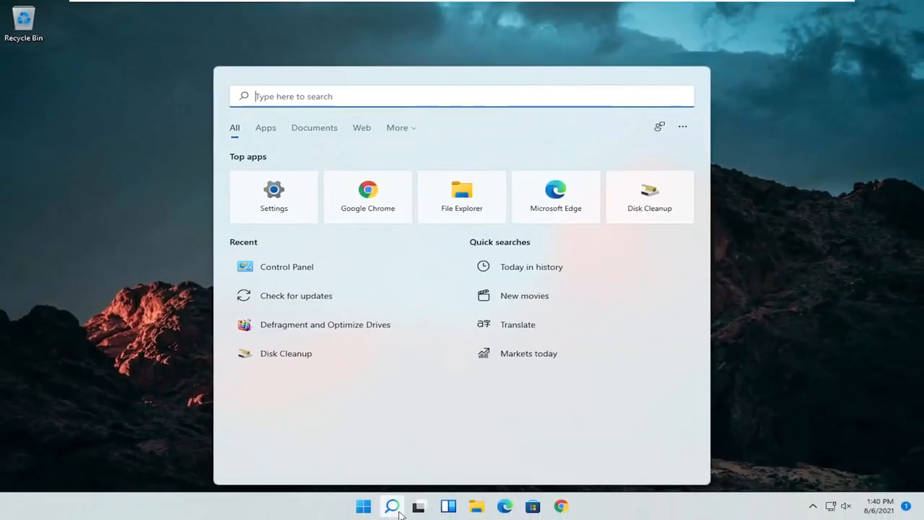
{"action": "type", "text": "device Manager"}
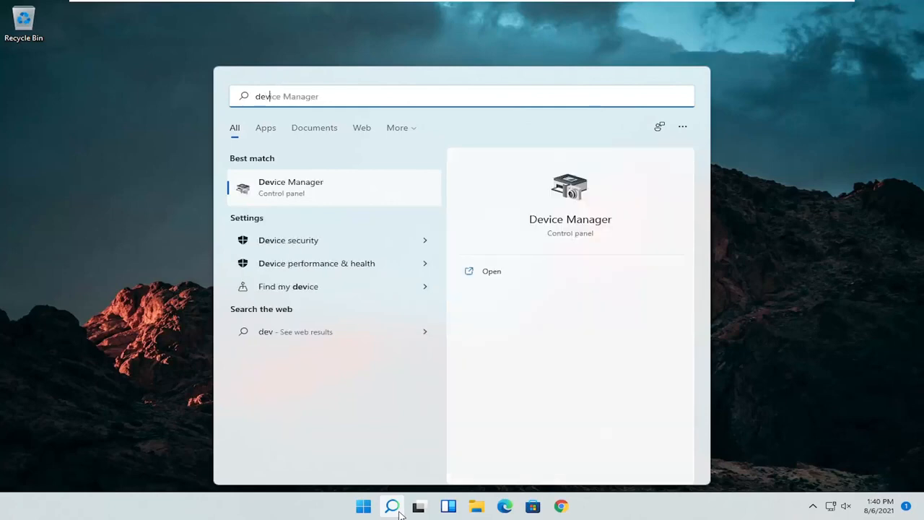
{"action": "type", "text": "device manager"}
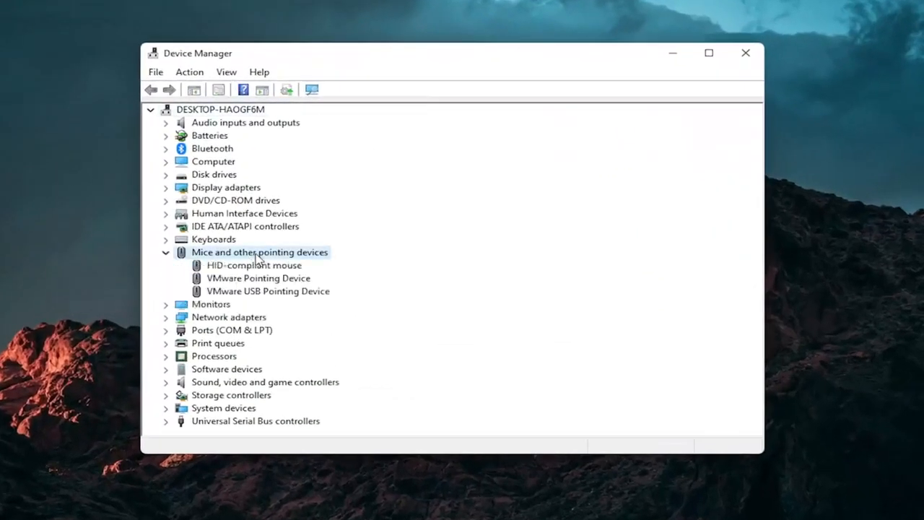
- Update the HID-compliant mouse driver by browsing the computer's compatible driver list
{"action": "right_click", "coordinate": [243, 264]}
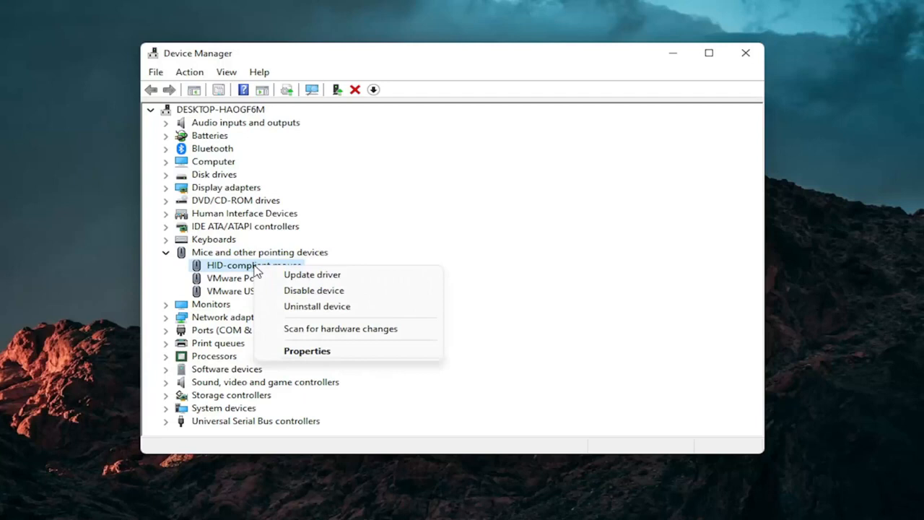
{"action": "left_click", "coordinate": [312, 274]}
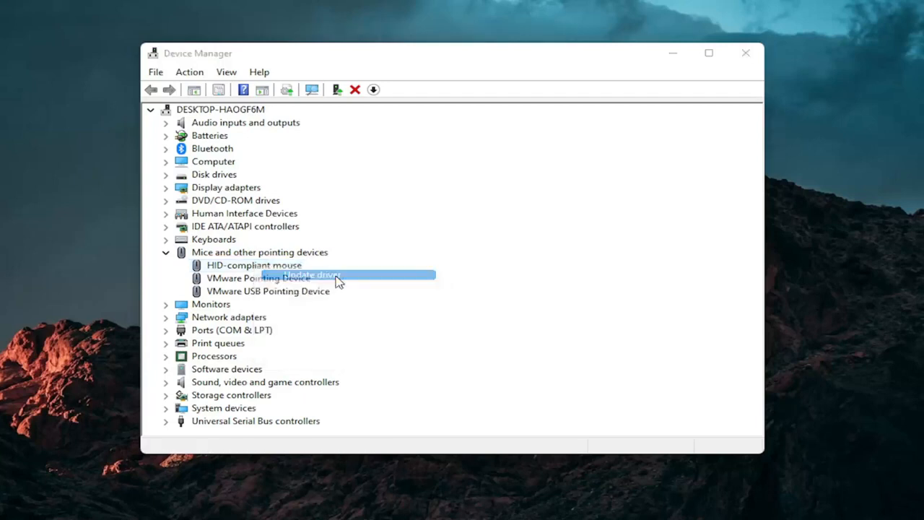
{"action": "left_click", "coordinate": [309, 275]}
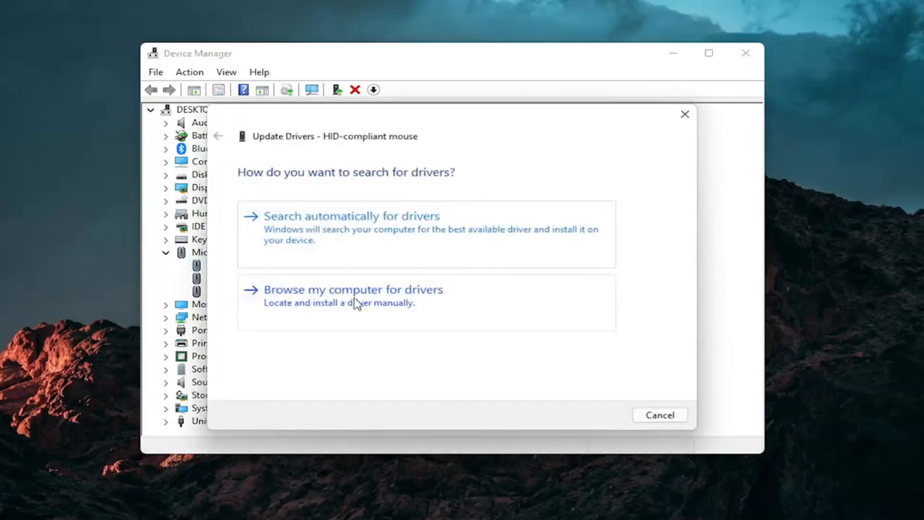
{"action": "left_click", "coordinate": [353, 289]}
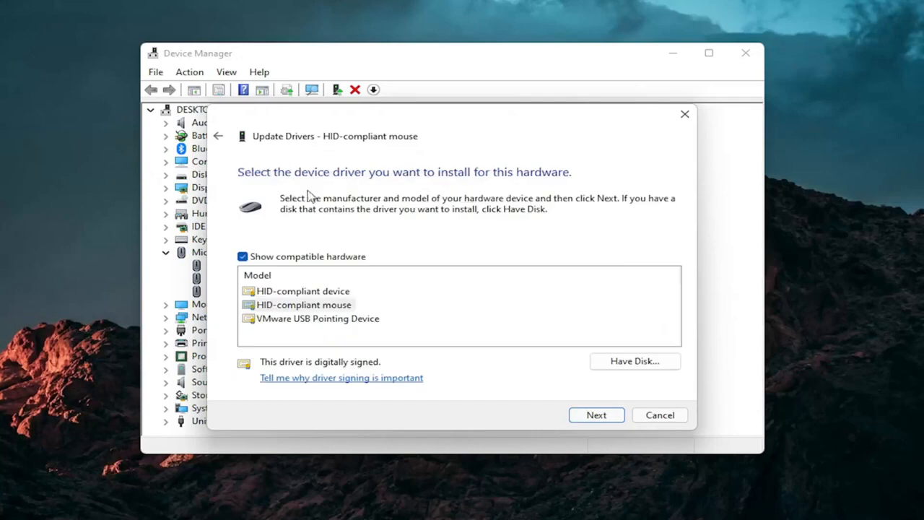
{"action": "left_click", "coordinate": [219, 136]}
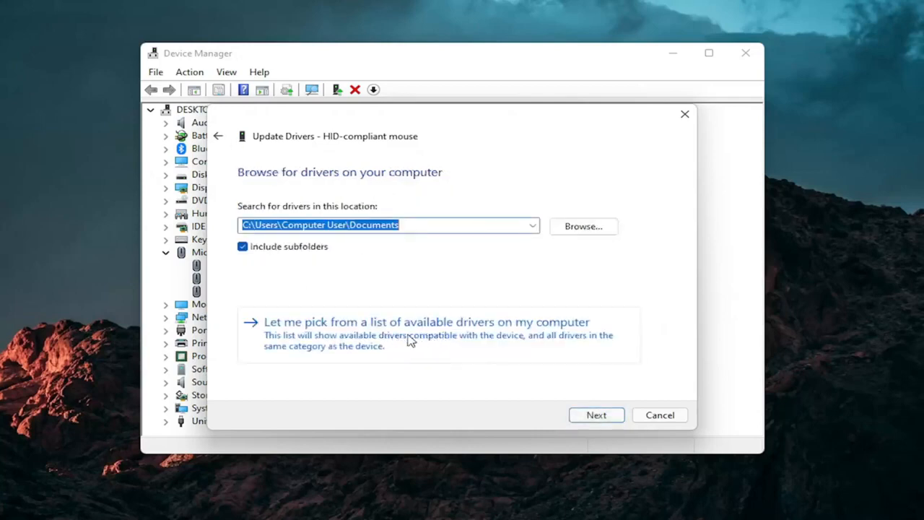
- Install the HID-compliant mouse driver, dismiss the success message, and close Device Manager
{"action": "left_click", "coordinate": [426, 321]}
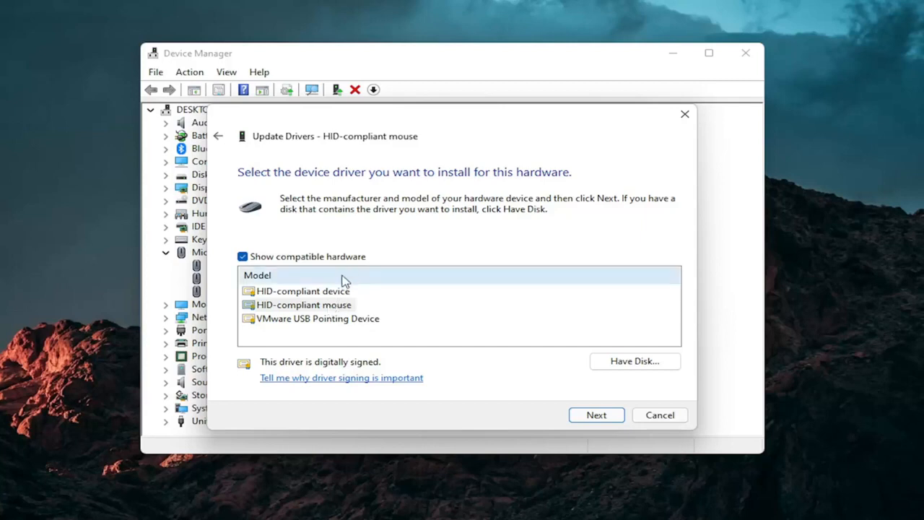
{"action": "mouse_move", "coordinate": [288, 280]}
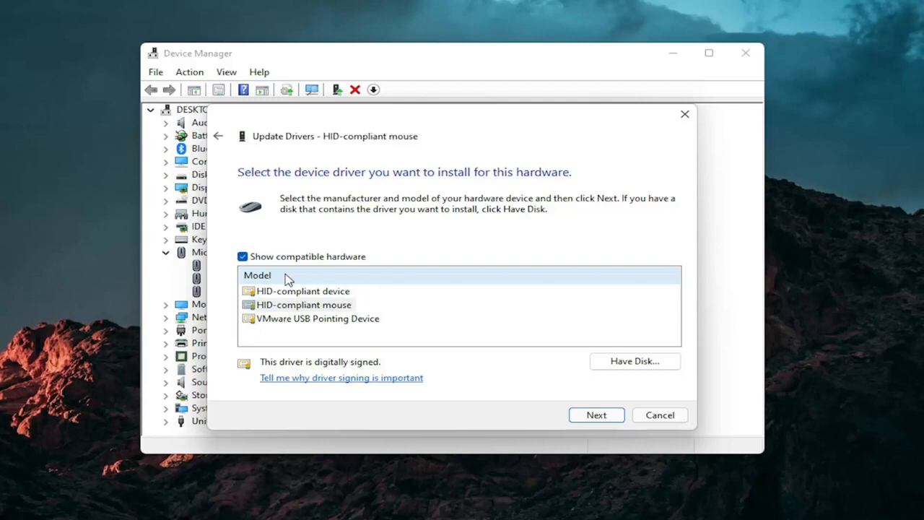
{"action": "left_click", "coordinate": [595, 415]}
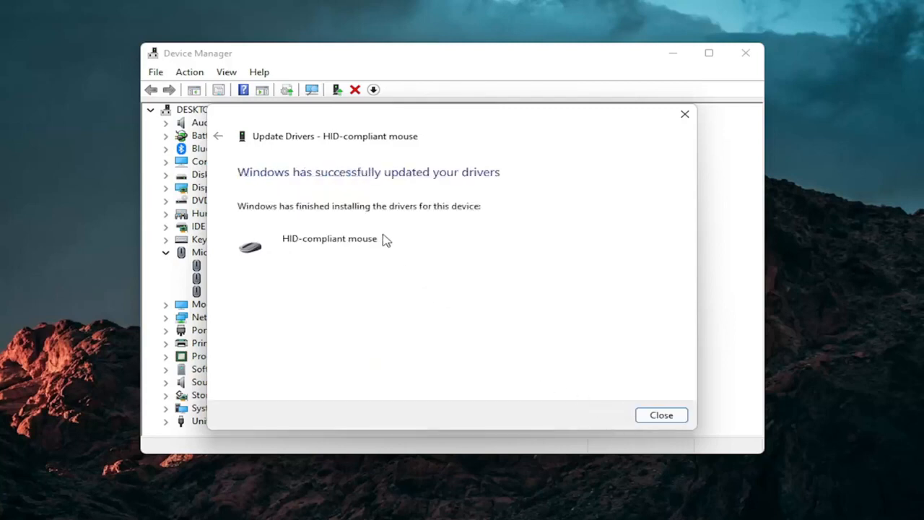
{"action": "left_click", "coordinate": [659, 414]}
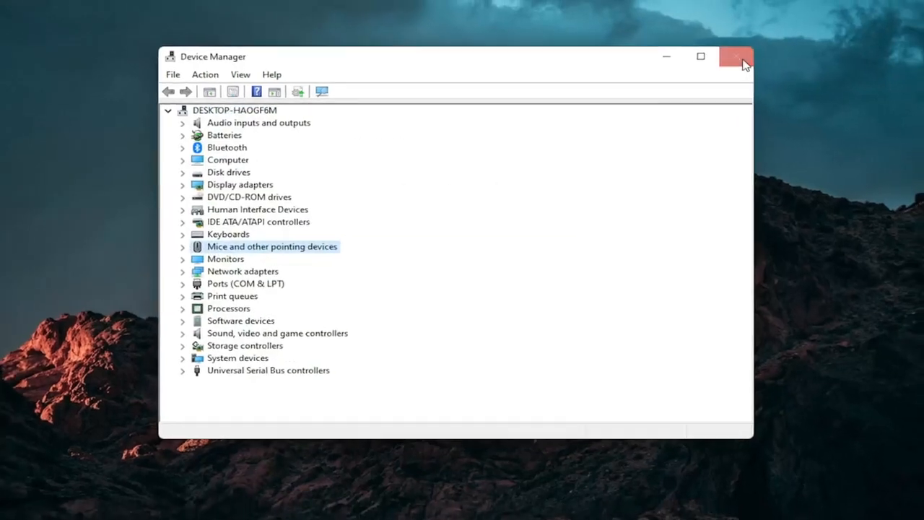
{"action": "left_click", "coordinate": [735, 56]}
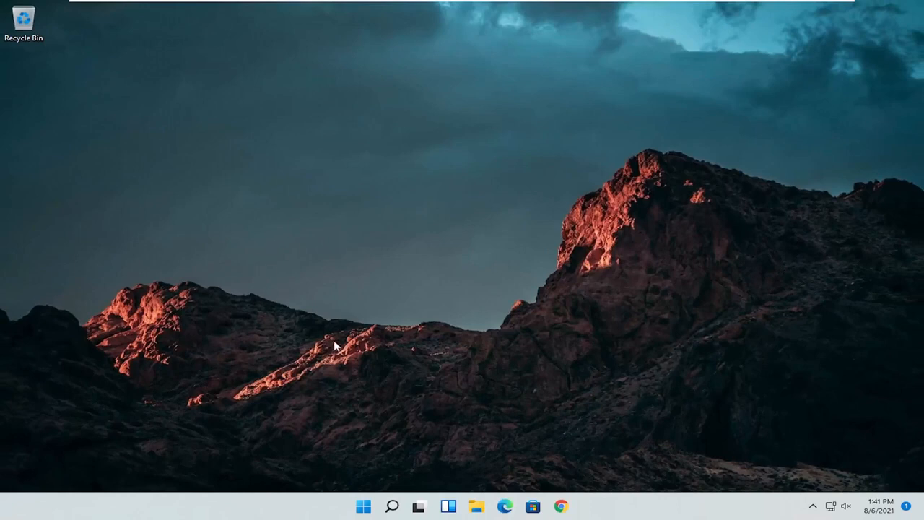
- Search 'troubleshoot settings' and browse to the other troubleshooters list
{"action": "left_click", "coordinate": [392, 505]}
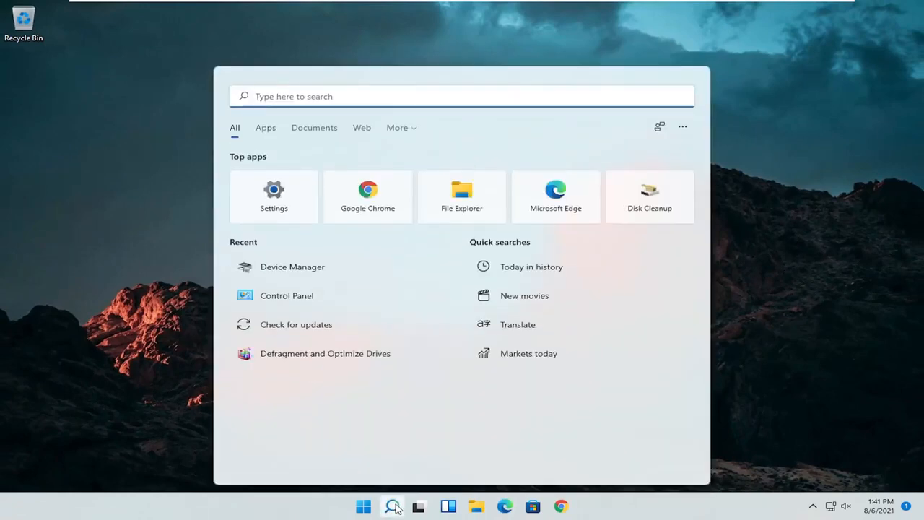
{"action": "type", "text": "troubleshoot settings"}
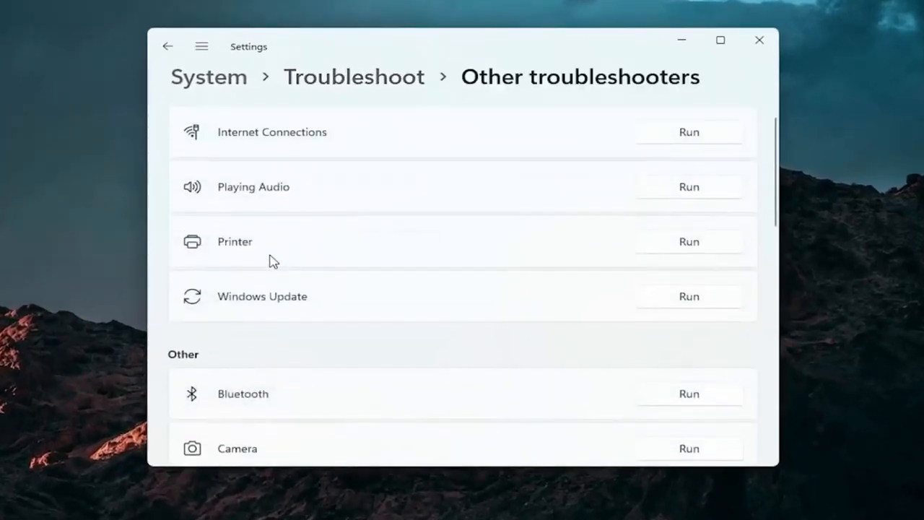
{"action": "scroll", "scroll_direction": "down", "scroll_amount": 3}
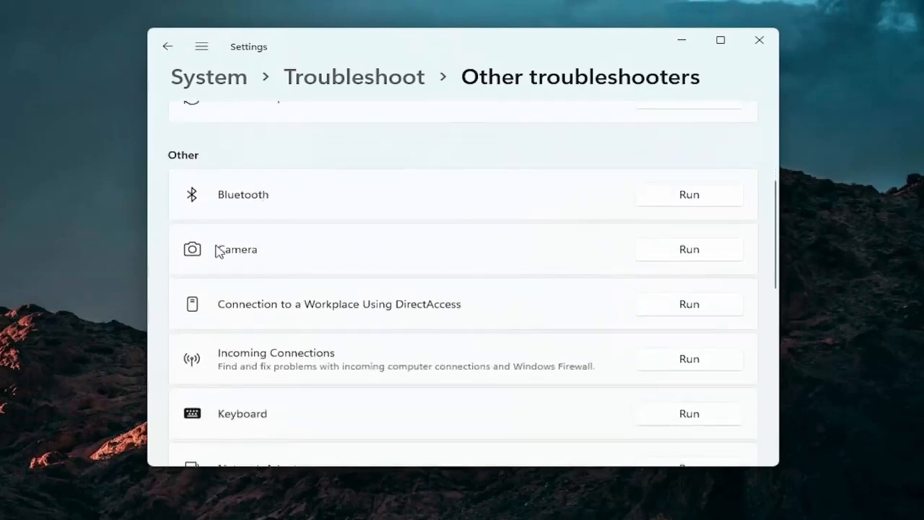
{"action": "mouse_move", "coordinate": [213, 212]}
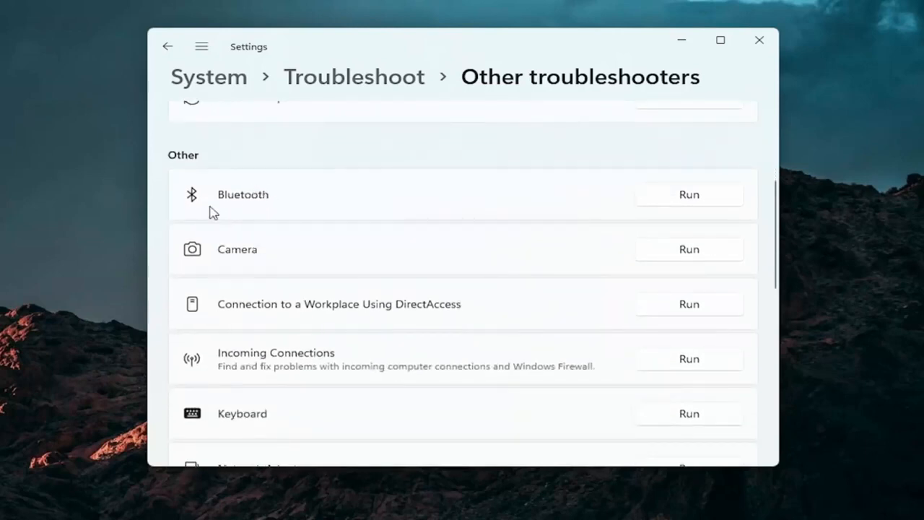
{"action": "mouse_move", "coordinate": [288, 288]}
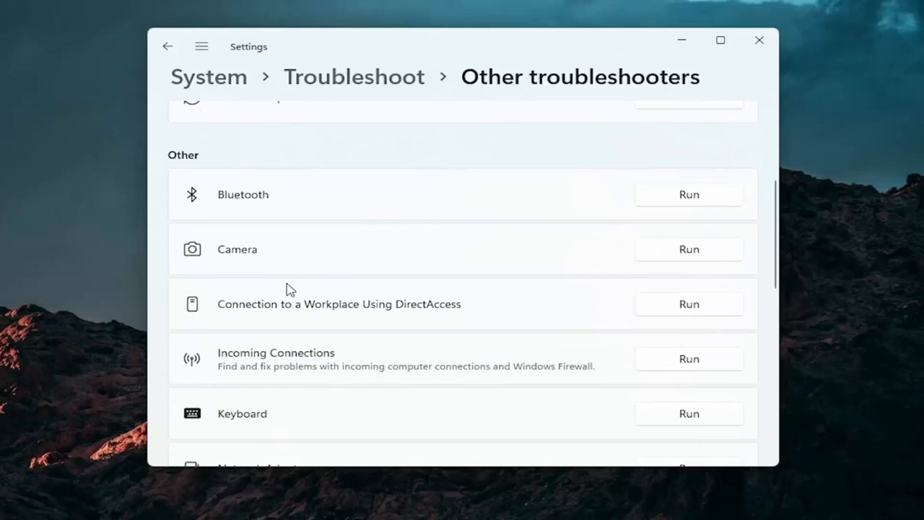
- Run the Keyboard troubleshooter and dismiss its no-changes-needed report
{"action": "scroll", "scroll_direction": "down", "scroll_amount": 3}
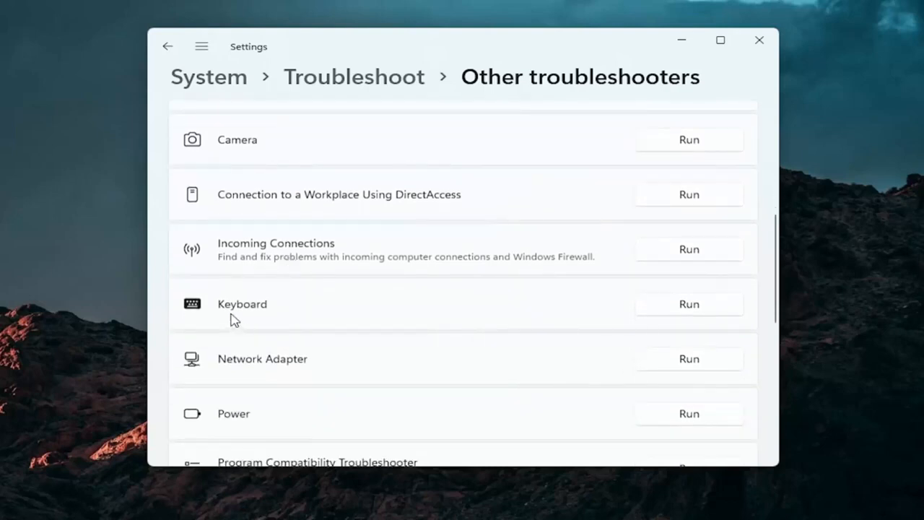
{"action": "left_click", "coordinate": [688, 303]}
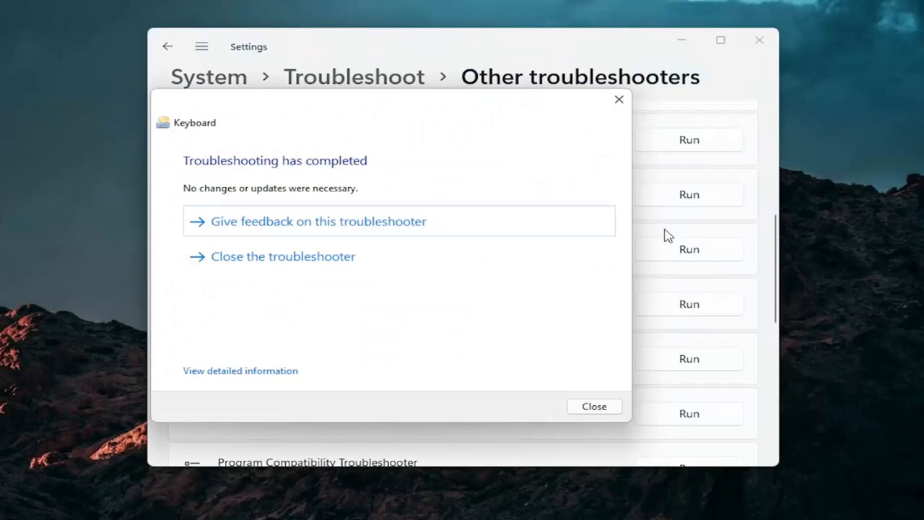
{"action": "mouse_move", "coordinate": [618, 99]}
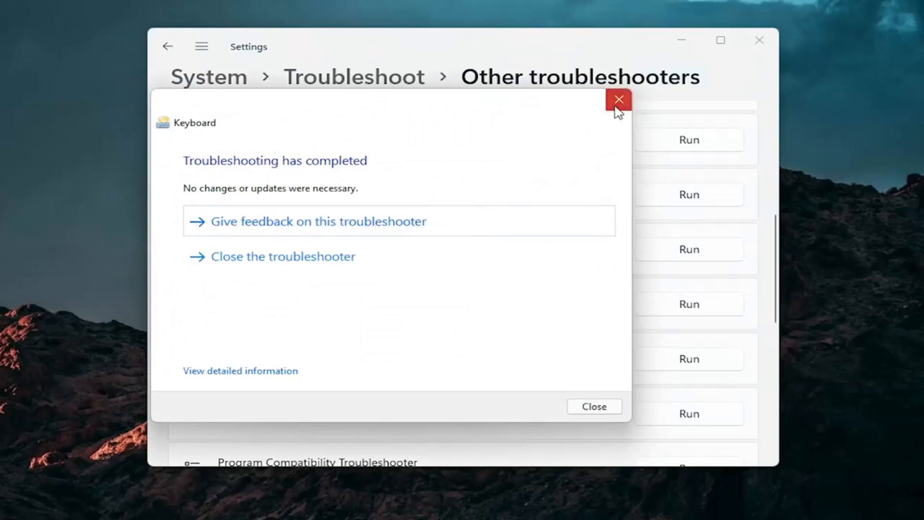
{"action": "left_click", "coordinate": [617, 99]}
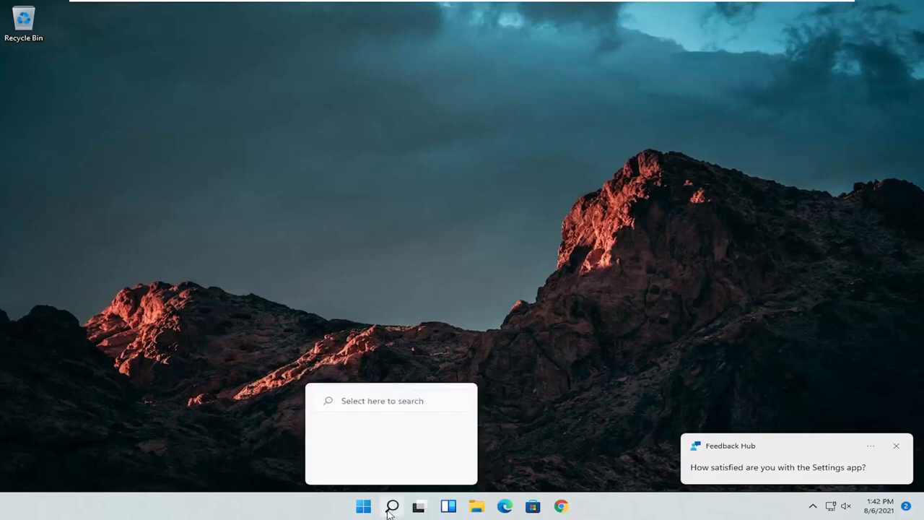
- Search 'cmd' and launch Command Prompt as administrator, approving the UAC prompt
{"action": "left_click", "coordinate": [392, 505]}
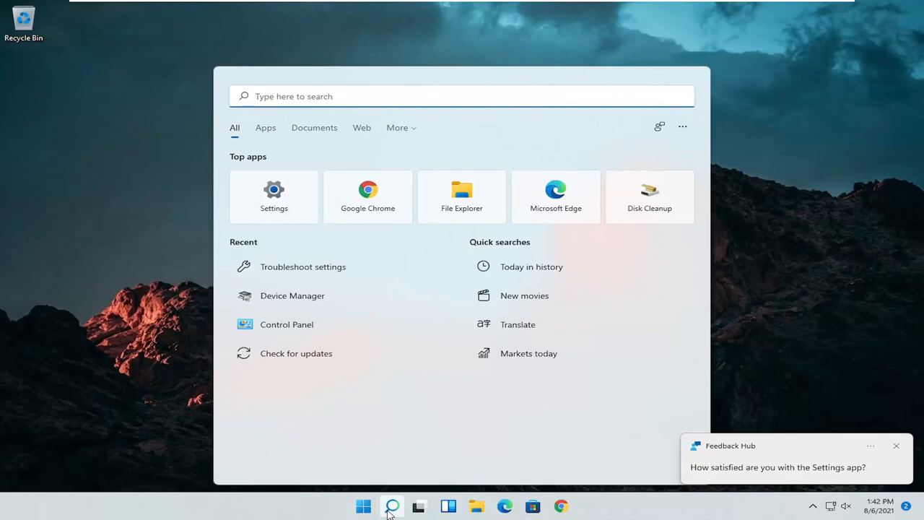
{"action": "type", "text": "cmd"}
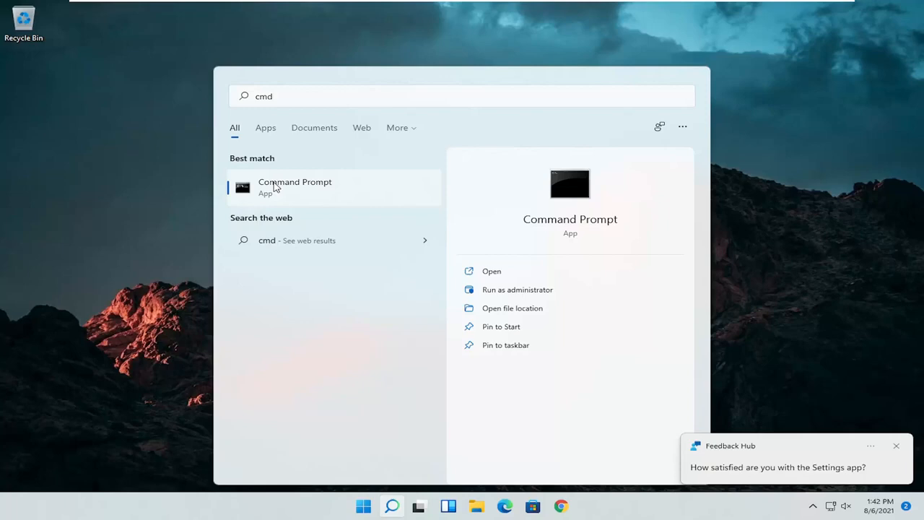
{"action": "right_click", "coordinate": [295, 187]}
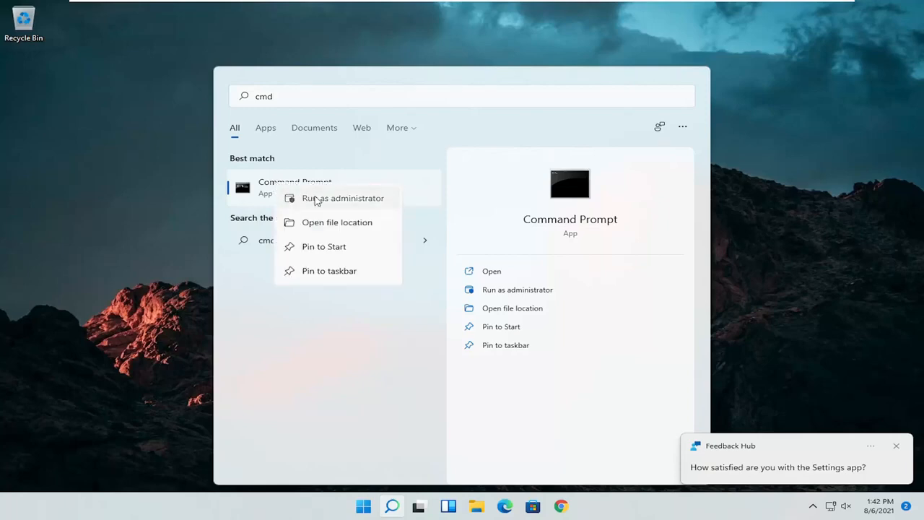
{"action": "left_click", "coordinate": [342, 197]}
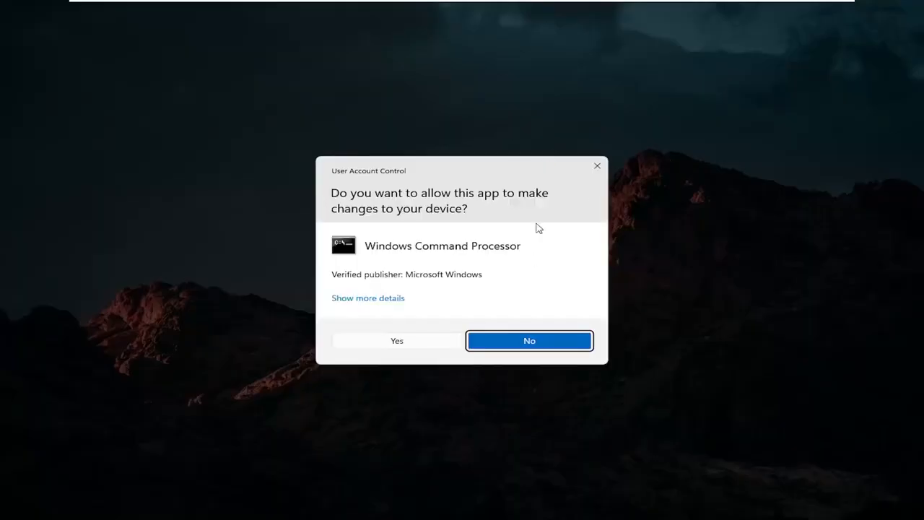
{"action": "left_click", "coordinate": [397, 340]}
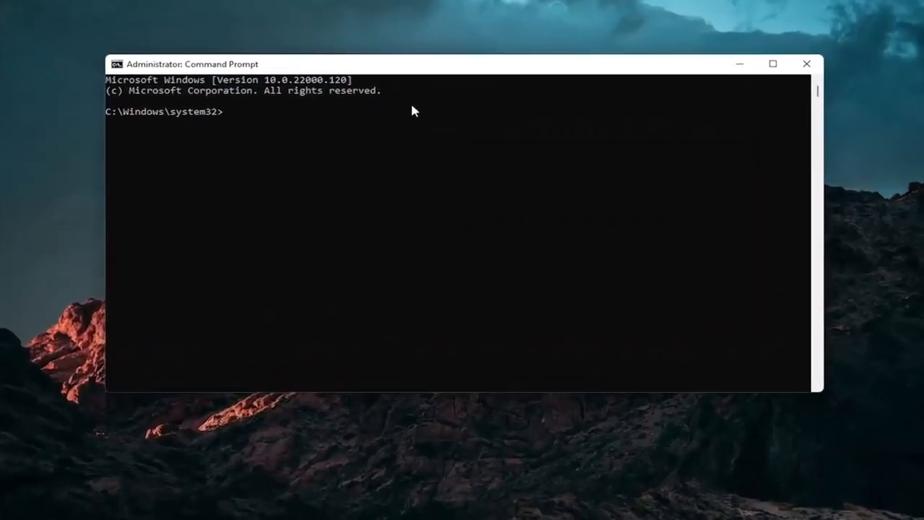
- Run sfc /scannow and let the verification finish with no integrity violations
{"action": "type", "text": "sfc"}
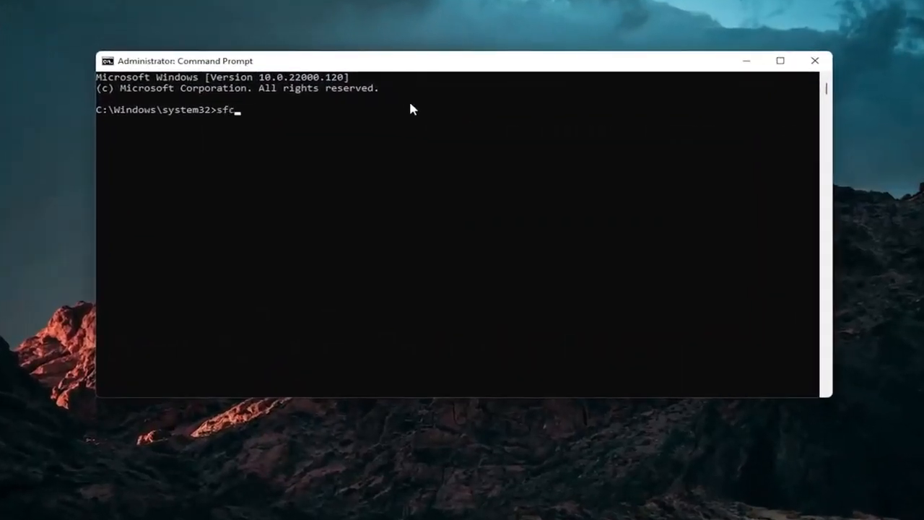
{"action": "type", "text": "/sc"}
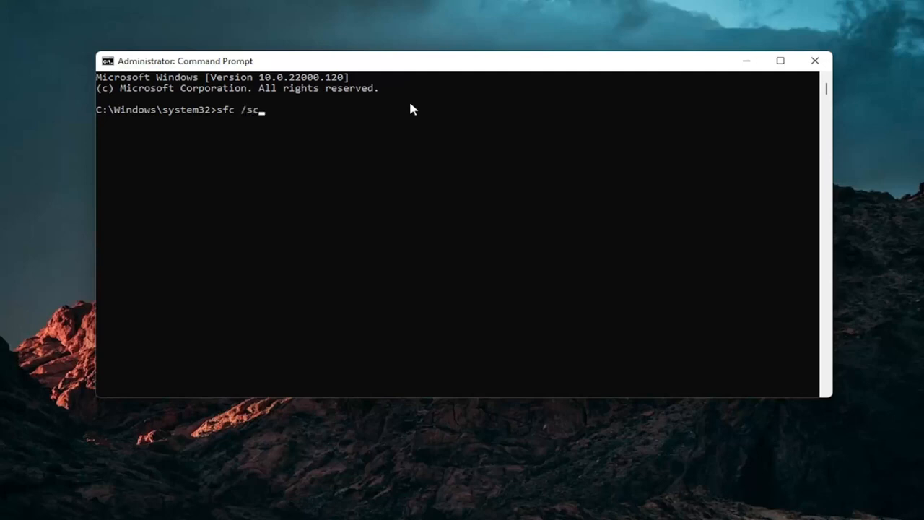
{"action": "type", "text": "annow"}
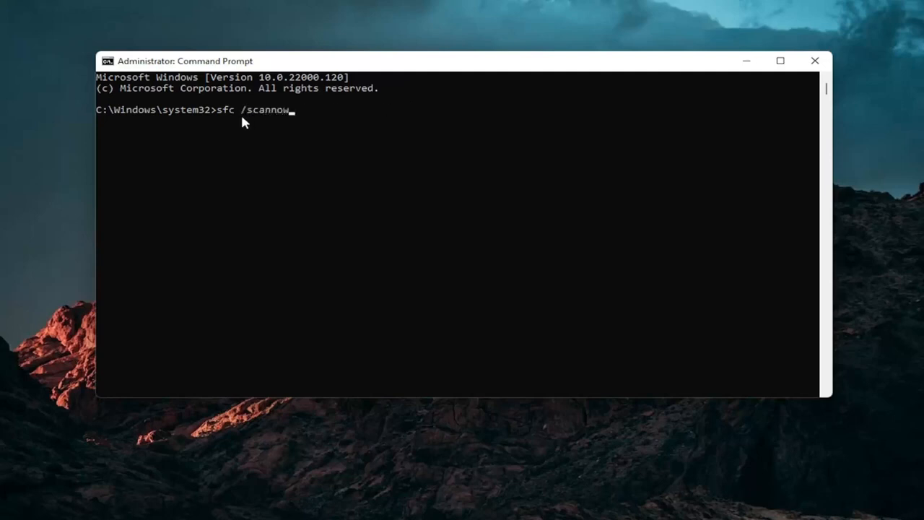
{"action": "mouse_move", "coordinate": [209, 174]}
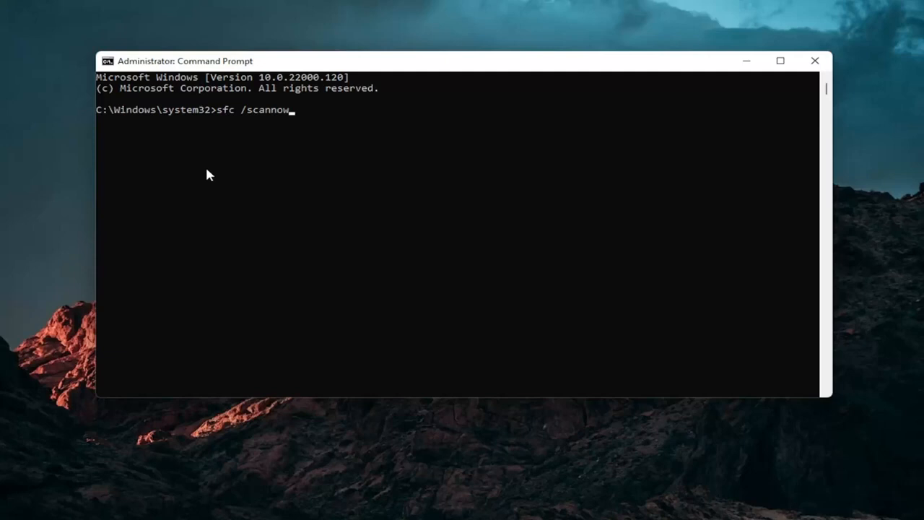
{"action": "key", "text": "Return"}
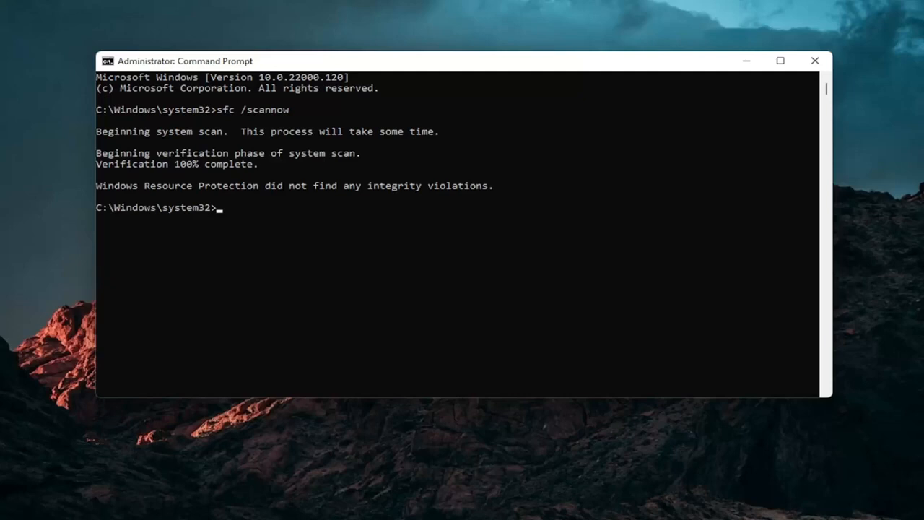
{"action": "mouse_move", "coordinate": [660, 240]}
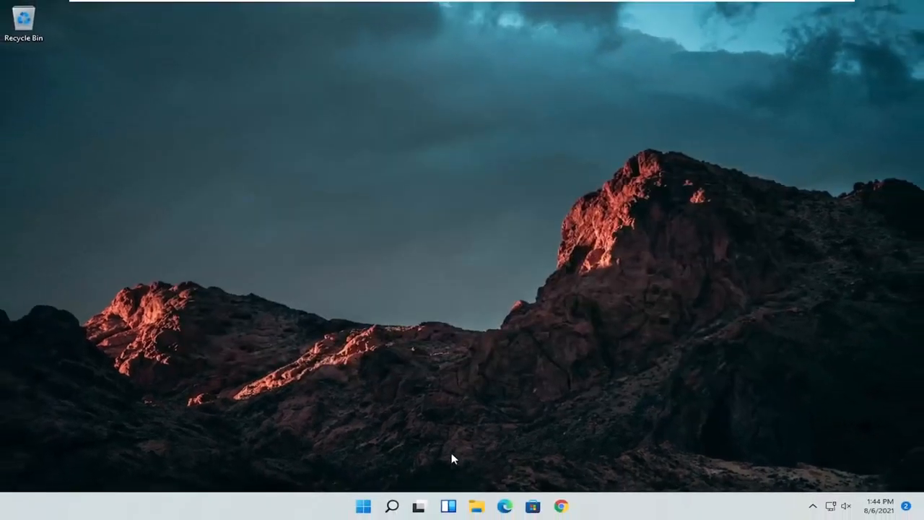
- Restart Windows from the Start button's power user menu
{"action": "right_click", "coordinate": [363, 505]}
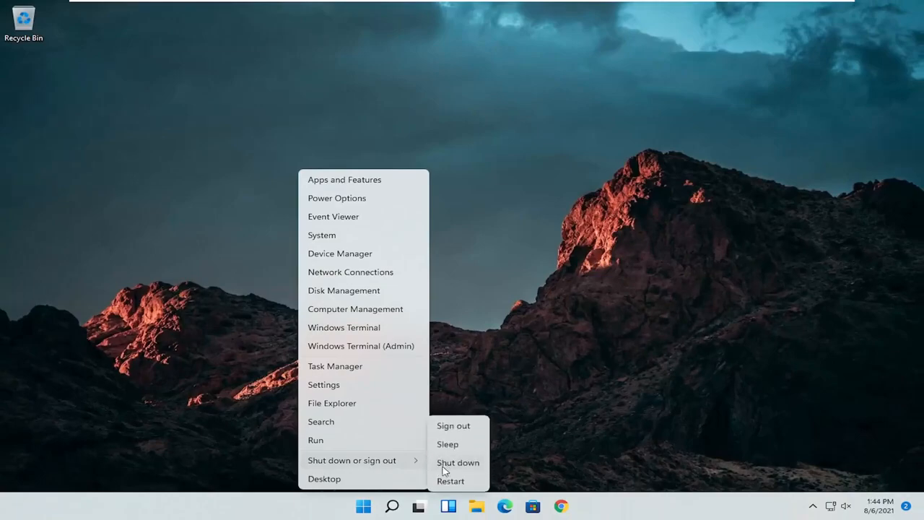
{"action": "left_click", "coordinate": [452, 425]}
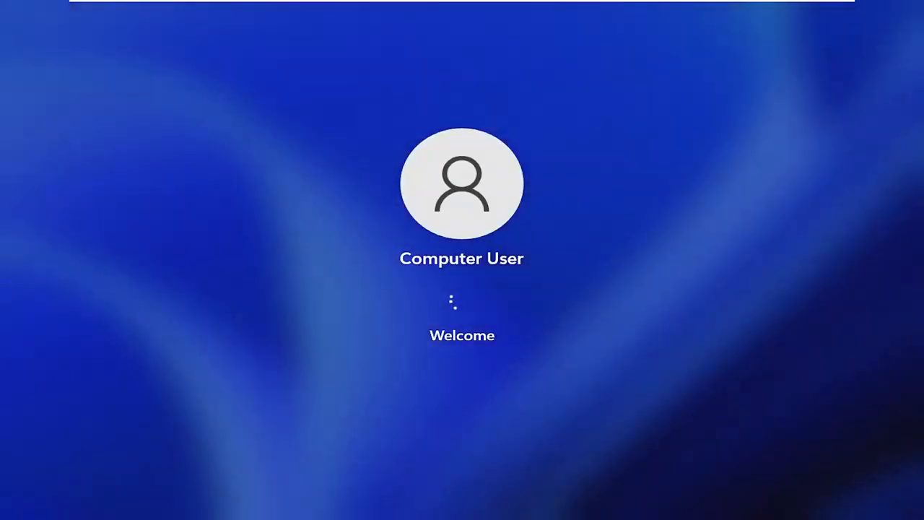